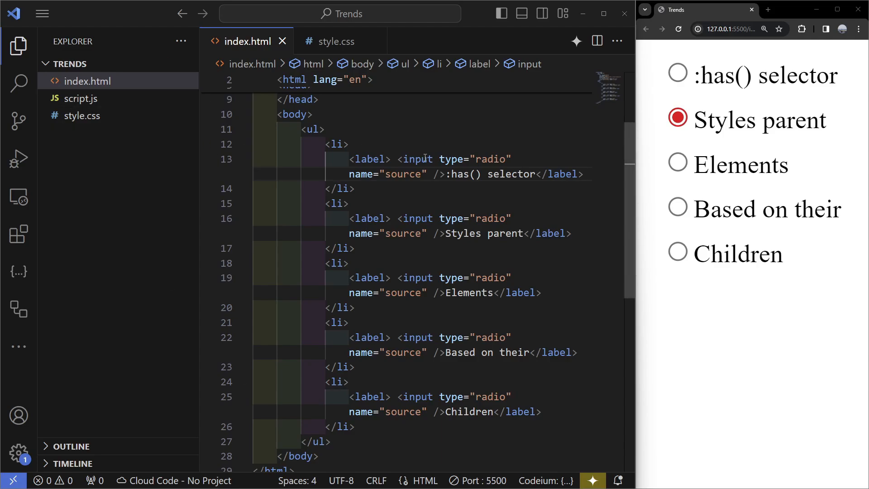
# Select the Elements radio option in the browser preview beside the editor
pyautogui.moveTo(325, 144); pyautogui.dragTo(354, 248)
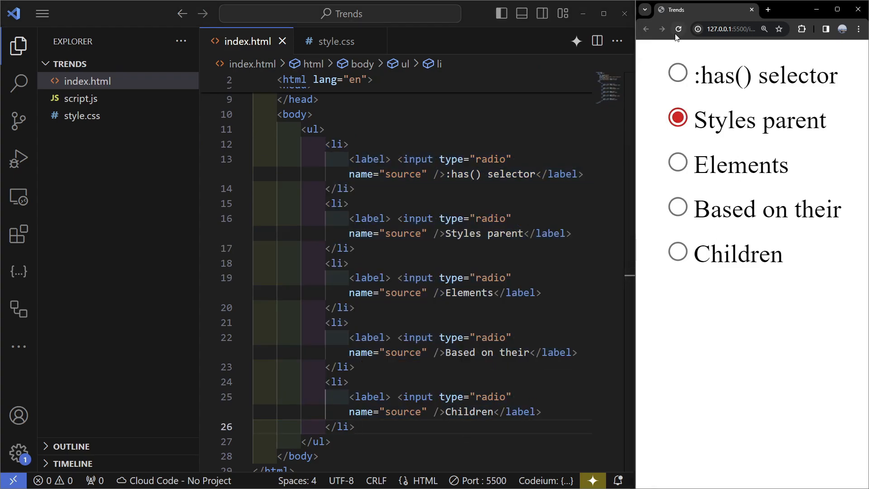
pyautogui.click(677, 165)
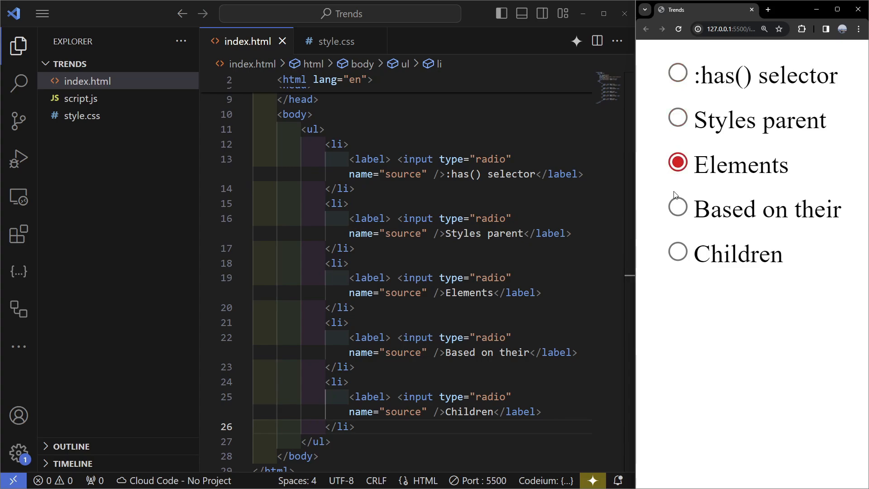
pyautogui.click(335, 42)
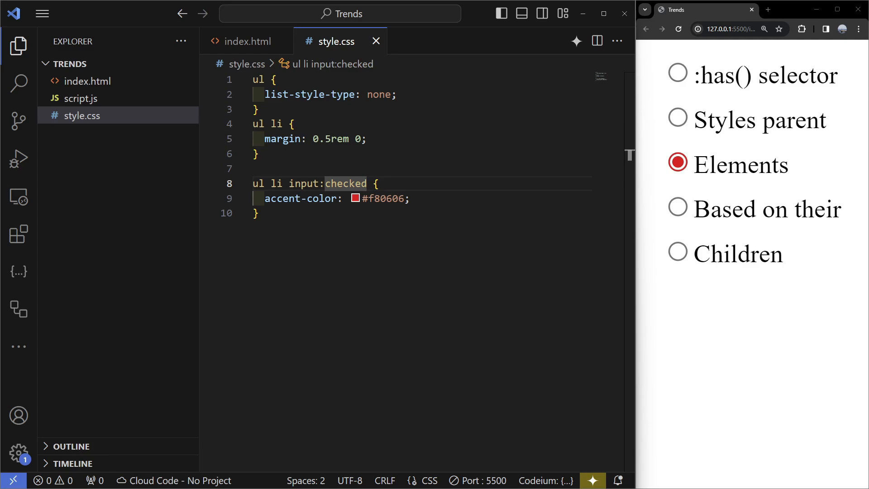
# Append ', ul li:has(input:checked)' to the checked-input selector on line 8 of style.css
pyautogui.click(366, 184)
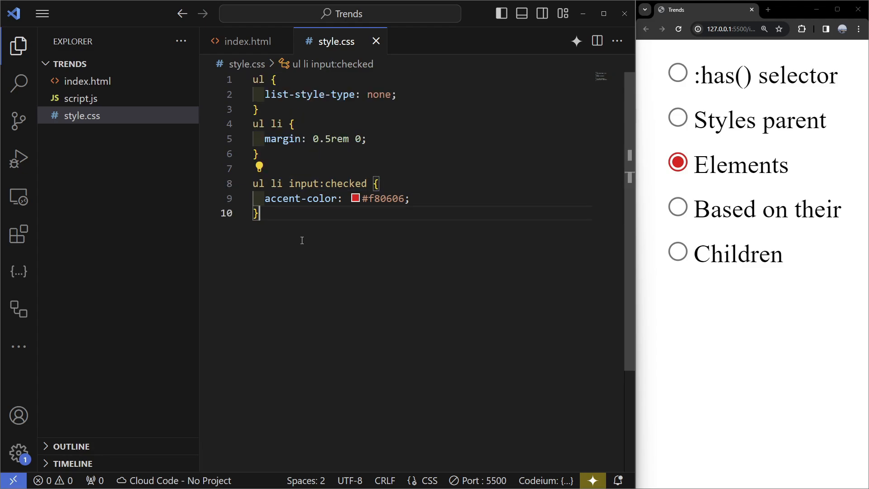
pyautogui.doubleClick(303, 183)
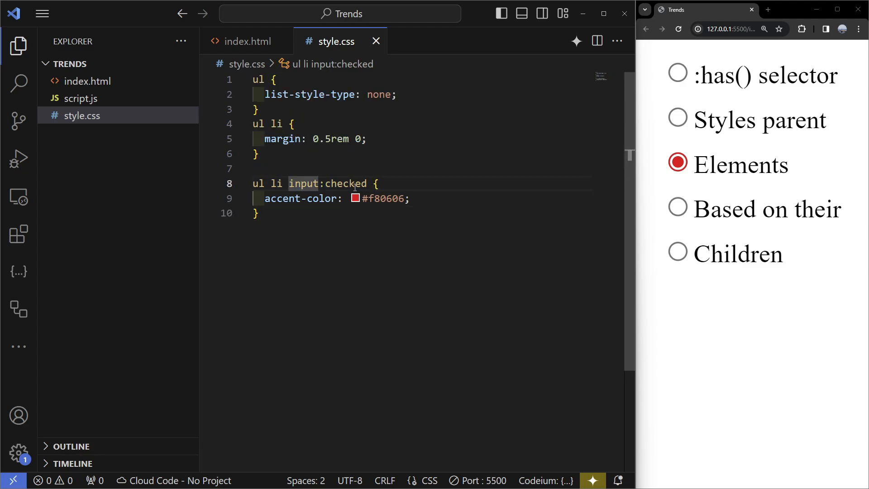
pyautogui.write(', ul li input:checked + label')
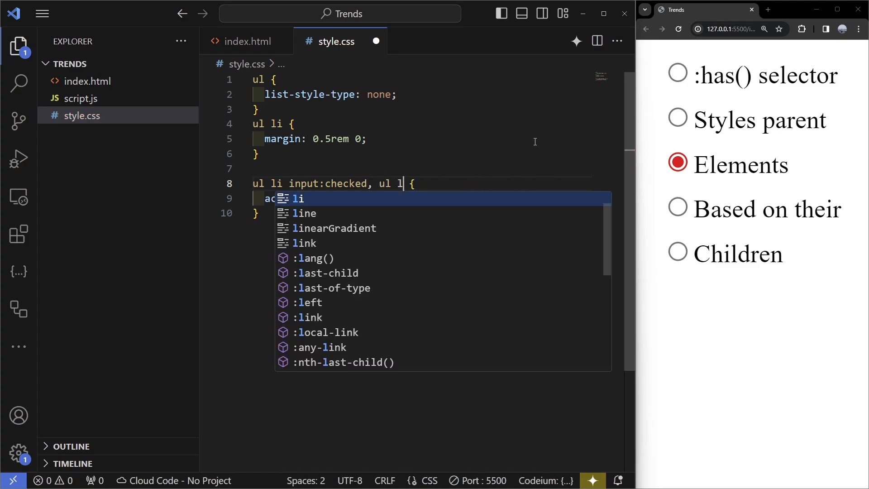
pyautogui.write('i:hover')
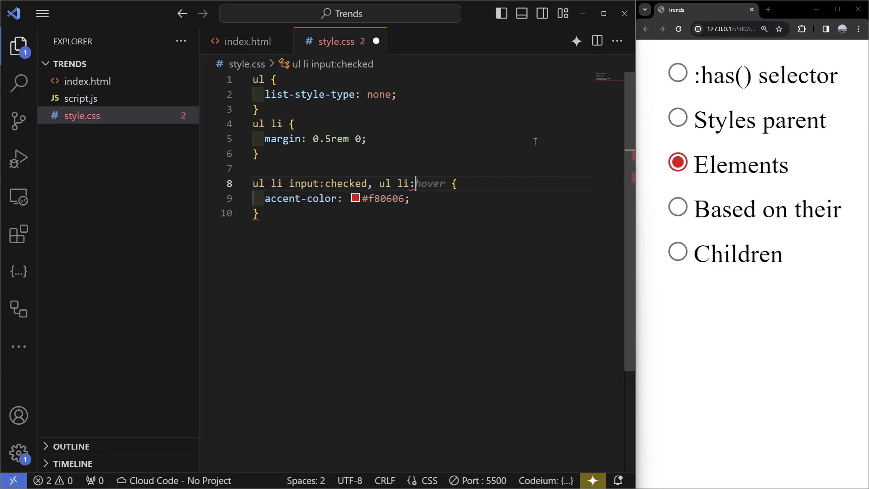
pyautogui.write('has()')
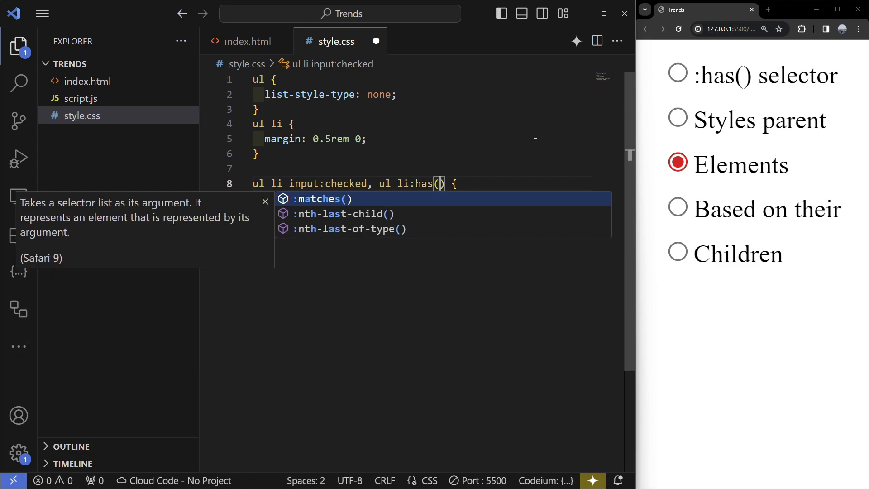
pyautogui.write('input')
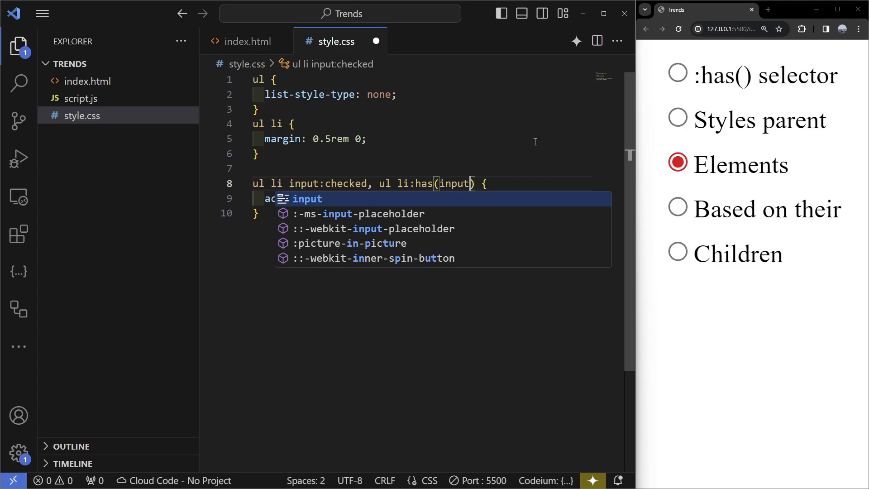
pyautogui.write(':checked')
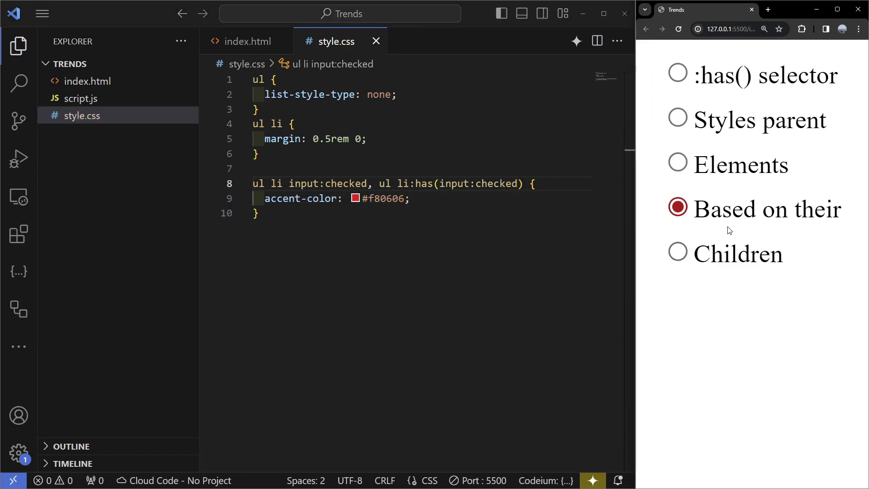
# Add background-color #f80606, color #fff and border-radius .4rem, then test another preview option
pyautogui.doubleClick(301, 199)
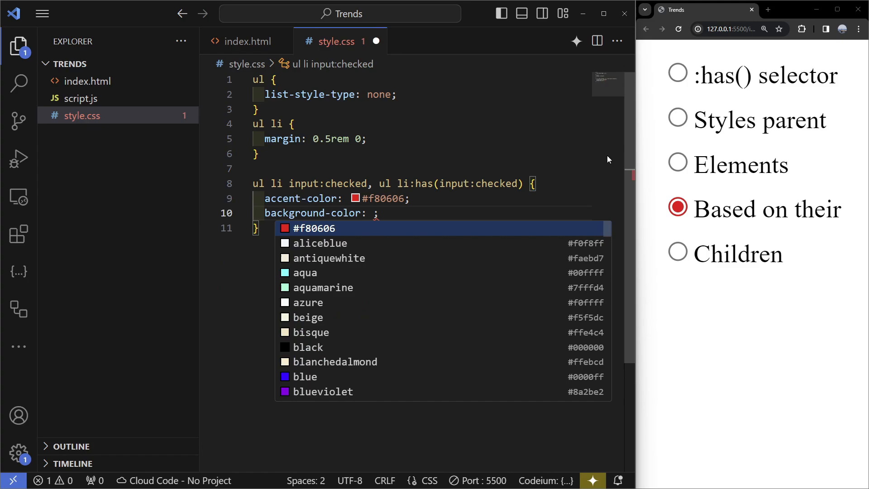
pyautogui.press('Enter')
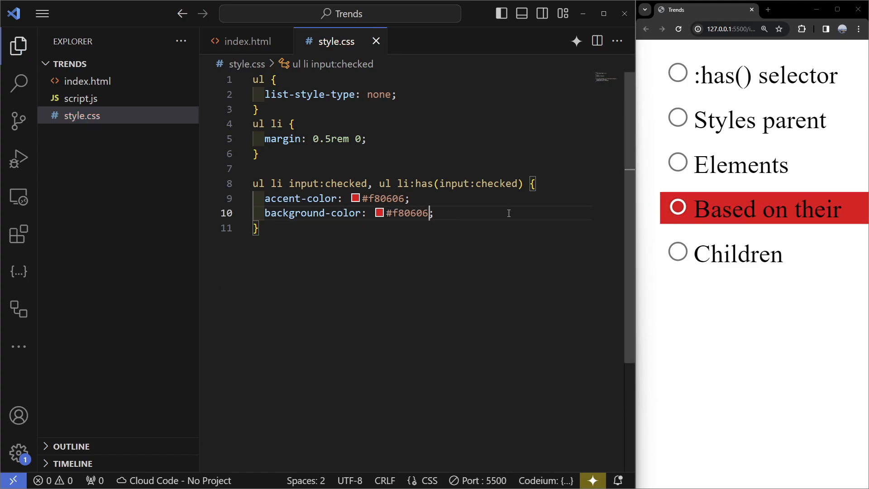
pyautogui.write('color: #fff')
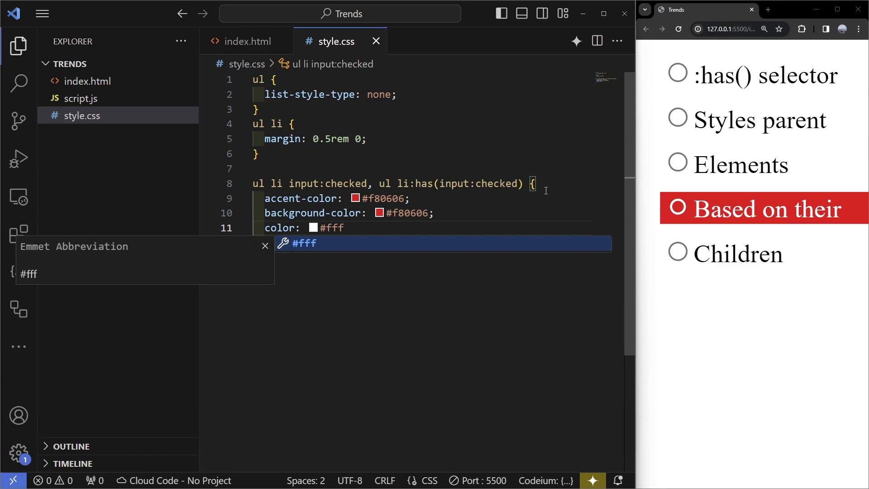
pyautogui.write('border-radius: .4rem;')
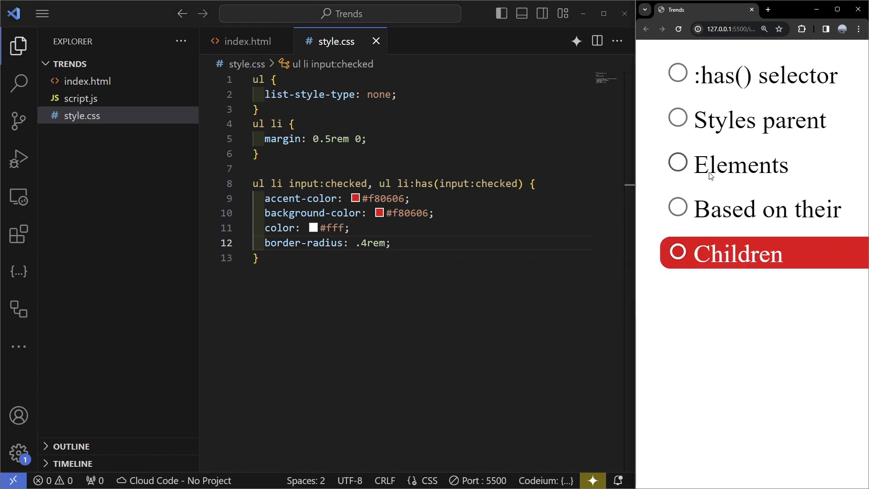
pyautogui.click(677, 119)
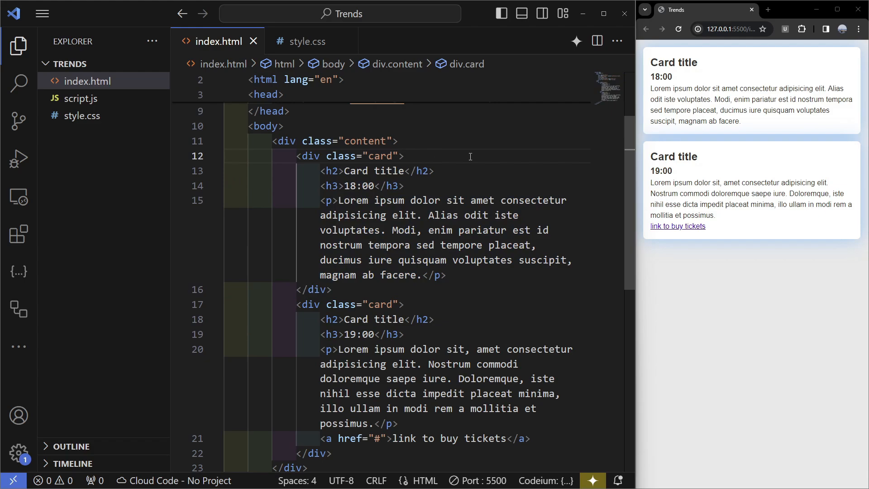
# Scroll through the two div.card blocks in index.html
pyautogui.doubleClick(380, 155)
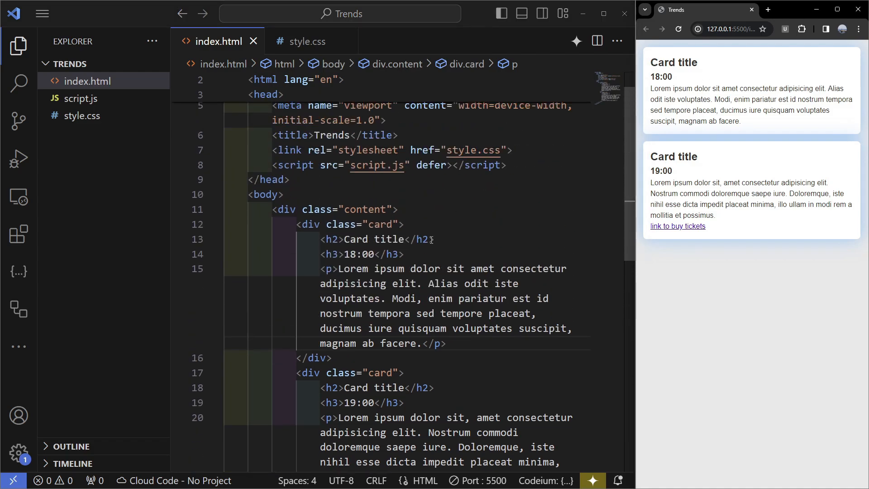
pyautogui.scroll(-3)
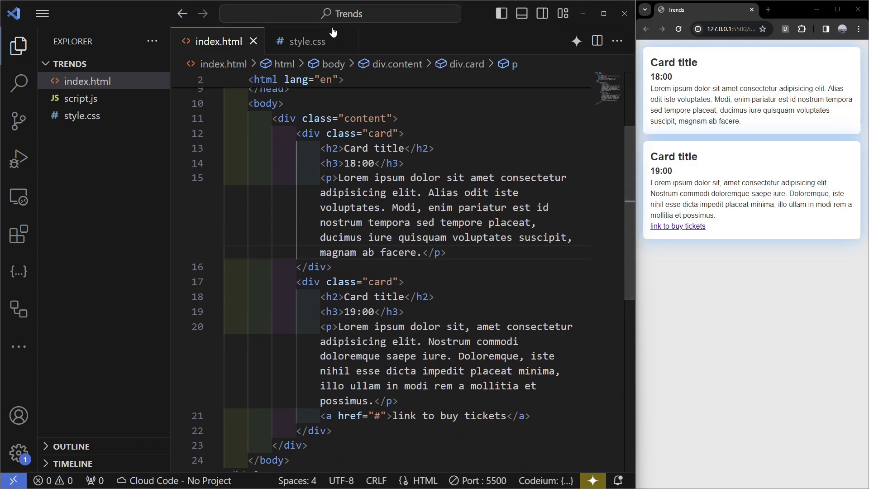
pyautogui.click(304, 41)
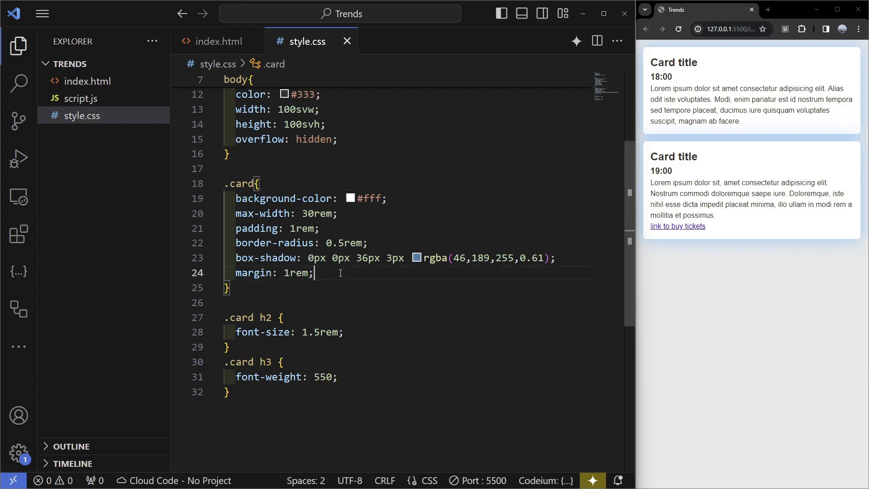
pyautogui.write('container: card / inline-size;')
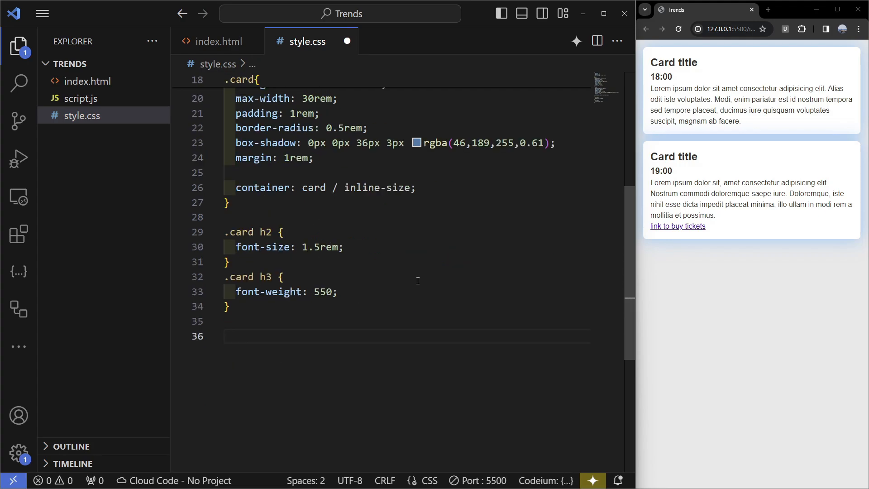
pyautogui.write('@container card / inline-size {')
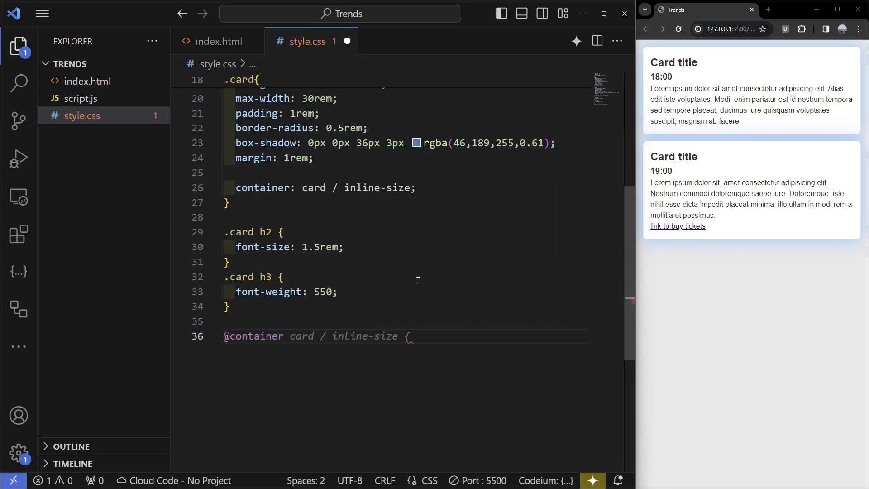
pyautogui.write('()')
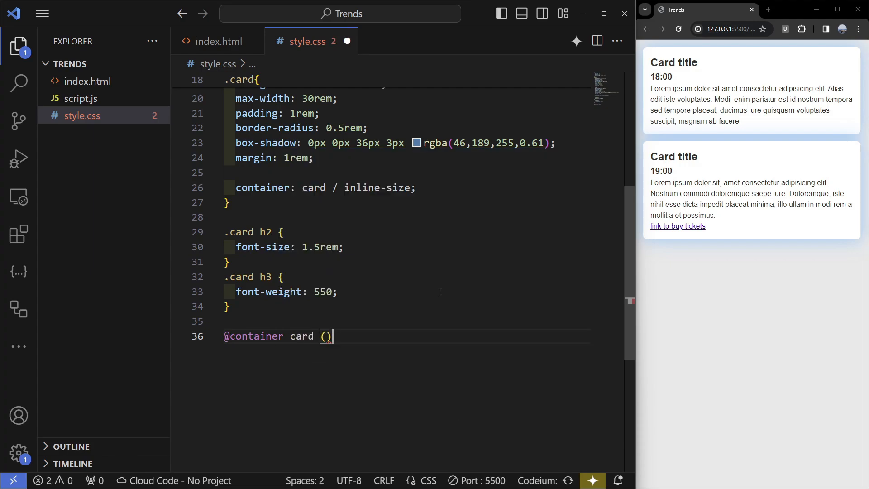
pyautogui.write('{')
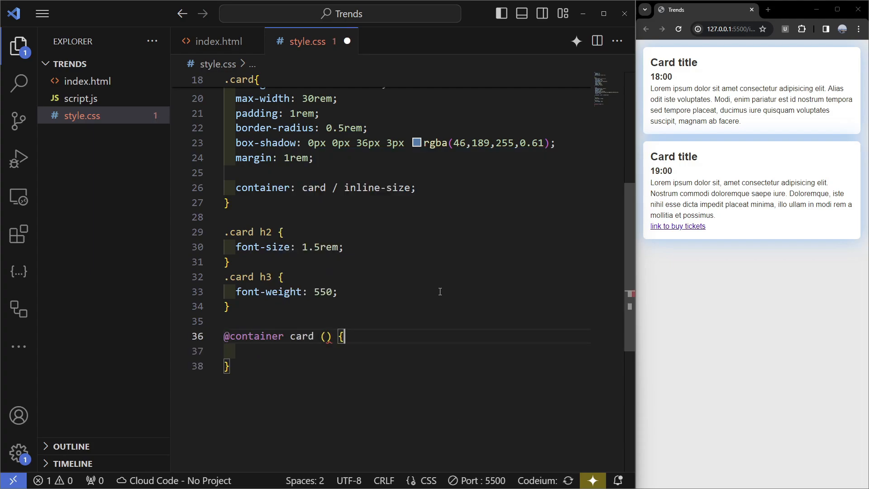
pyautogui.write('width')
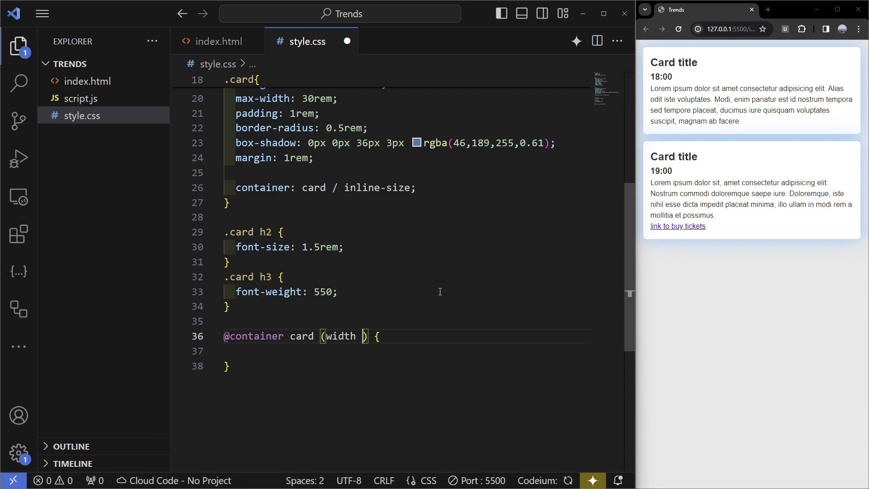
pyautogui.write('< 400')
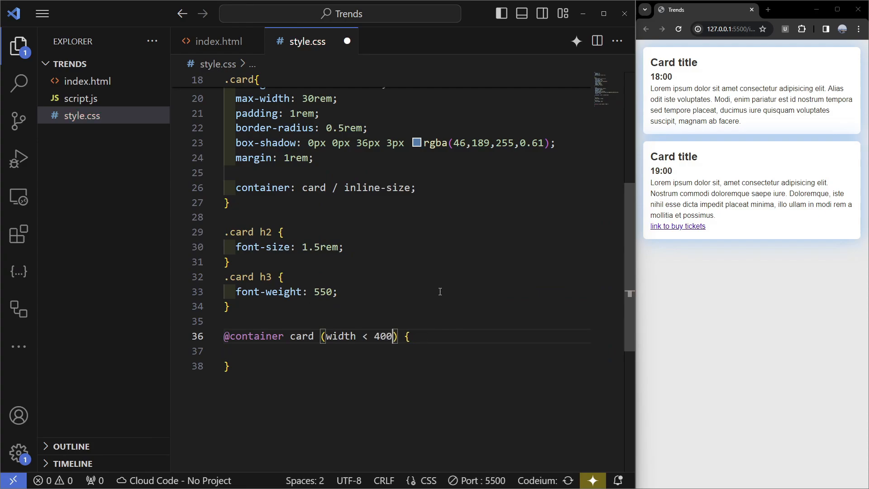
pyautogui.write('px')
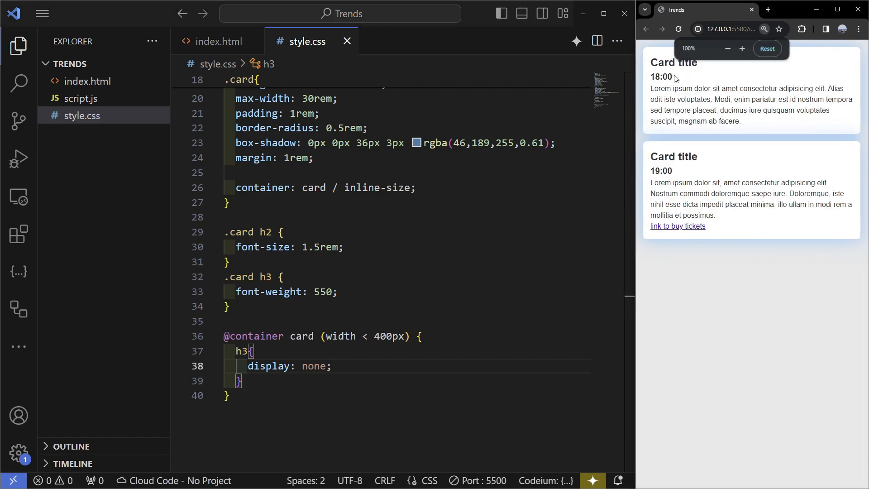
pyautogui.doubleClick(661, 77)
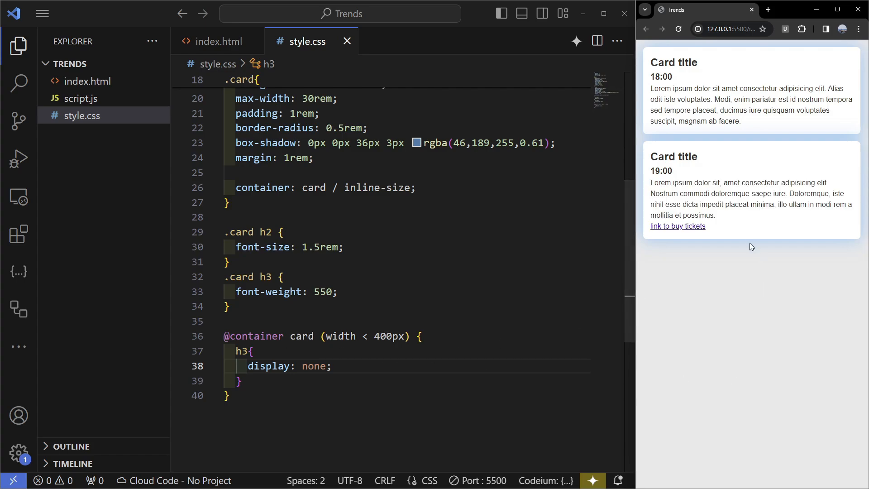
pyautogui.click(250, 351)
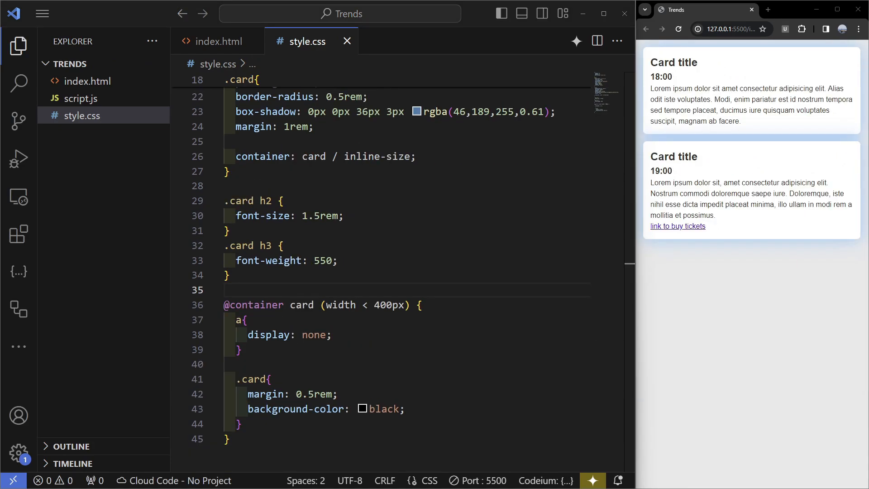
pyautogui.moveTo(265, 249)
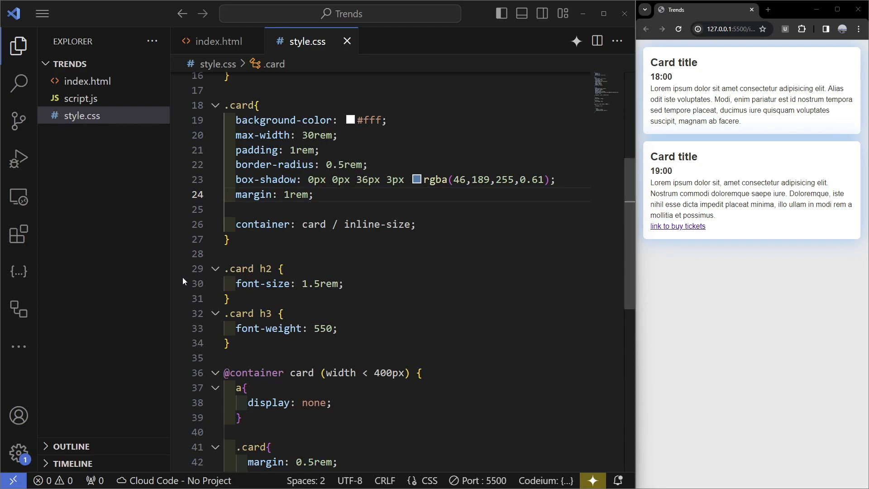
# Review the card's <h2>Trends</h2> heading markup in index.html
pyautogui.click(515, 244)
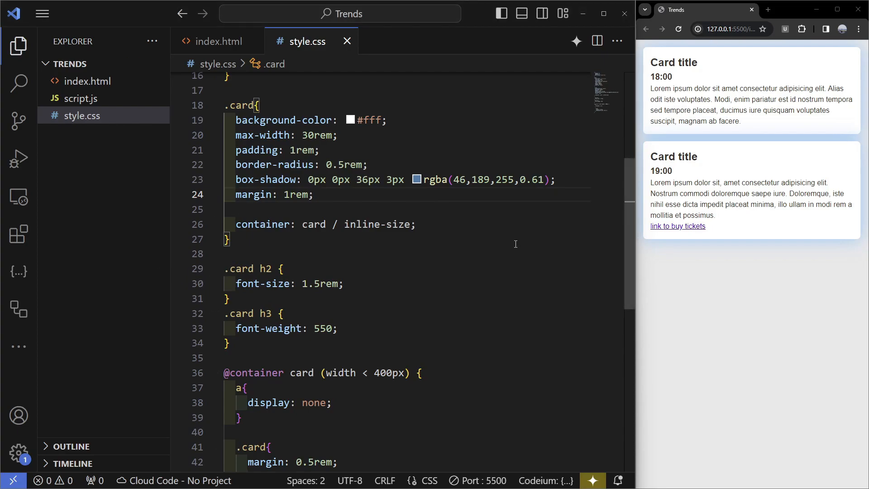
pyautogui.press('Enter')
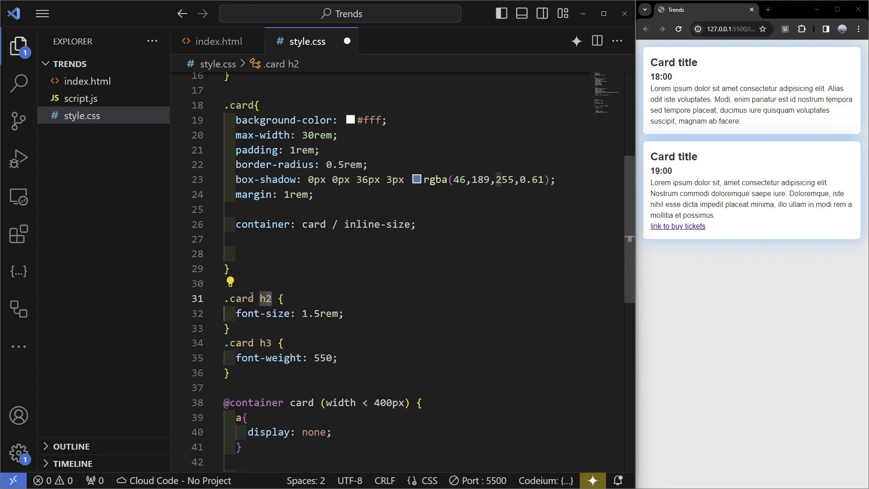
pyautogui.click(218, 42)
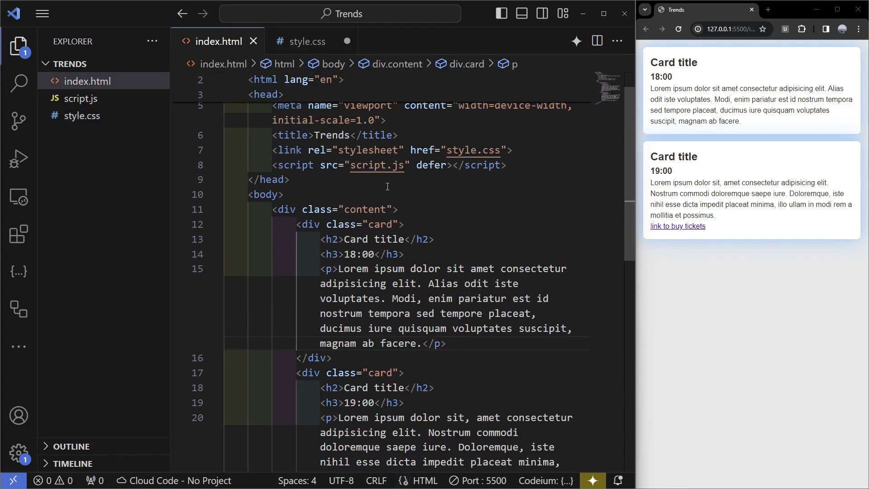
pyautogui.write('<h2>Trends</h2>')
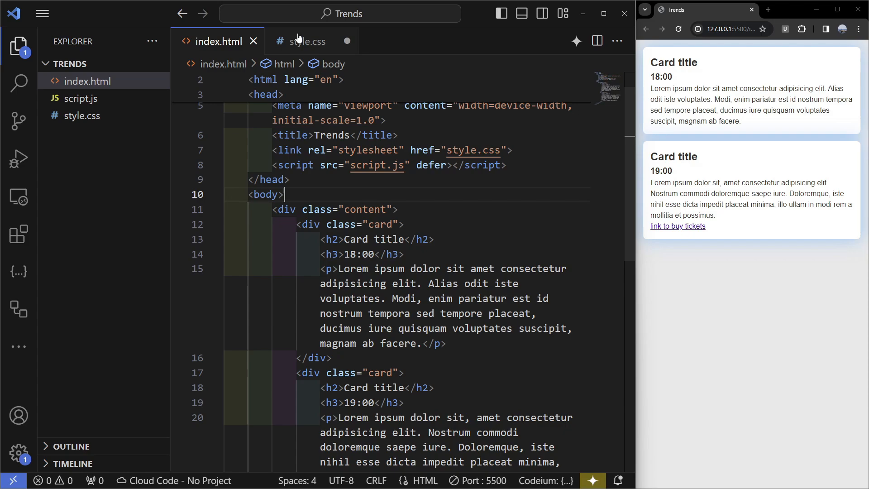
# Nest an h2 block inside .card in style.css holding font-size: 1.5rem
pyautogui.click(306, 41)
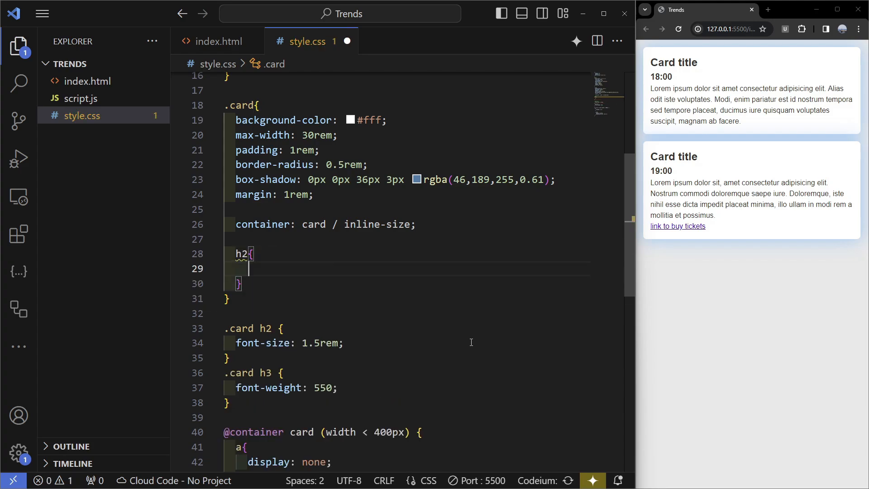
pyautogui.write('h3{')
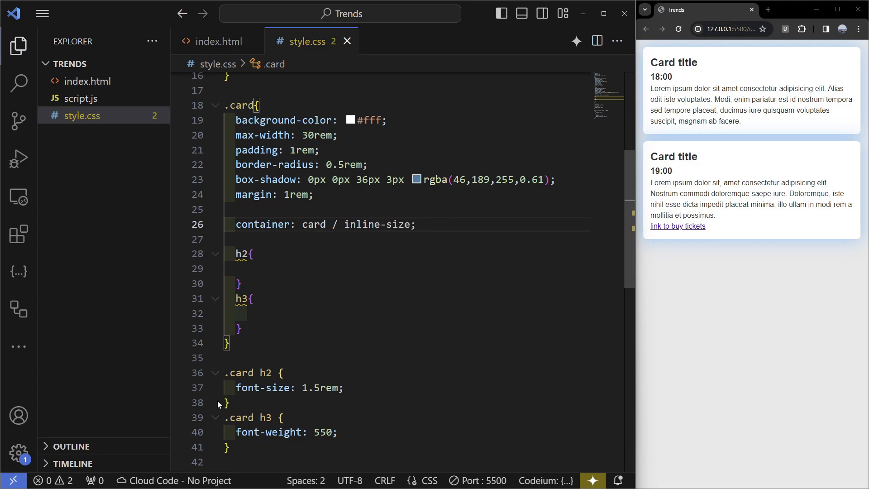
pyautogui.write('font-size: 1.5rem;')
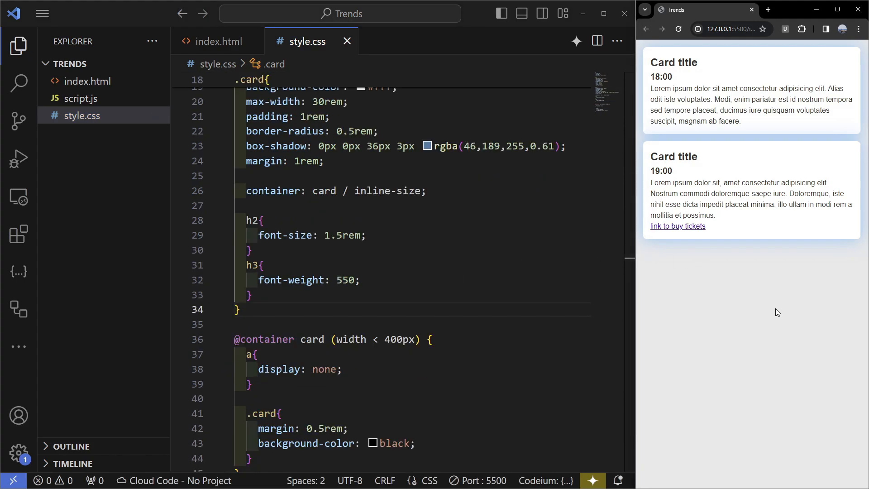
# Add margin-bottom 0.5rem and a darkorchid colour, moving the colour rule to h3
pyautogui.click(794, 328)
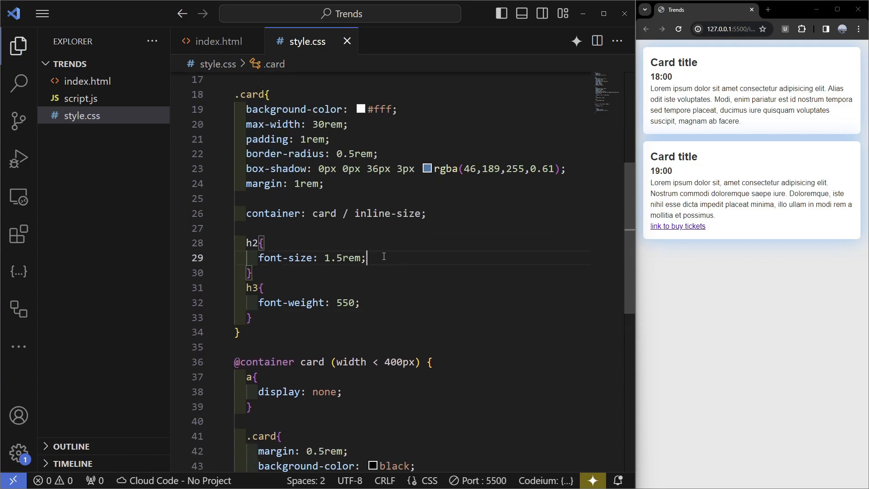
pyautogui.write('margin-bottom: 0.5rem;')
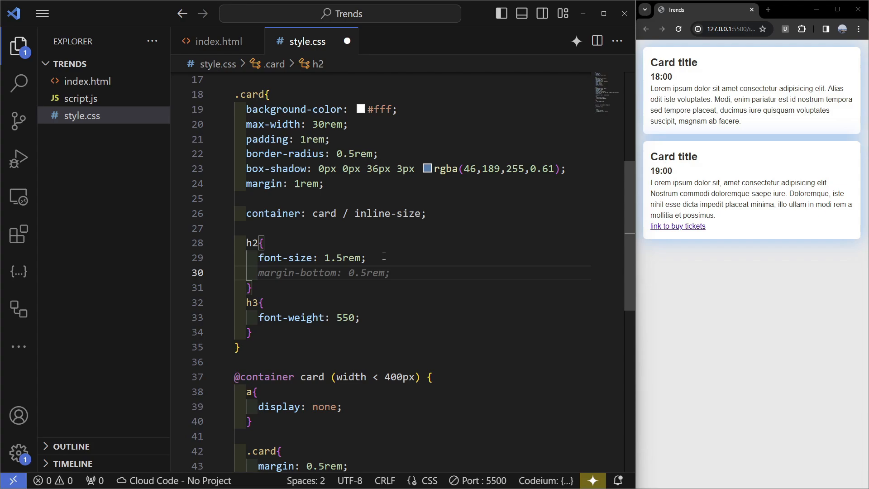
pyautogui.write('color: ;')
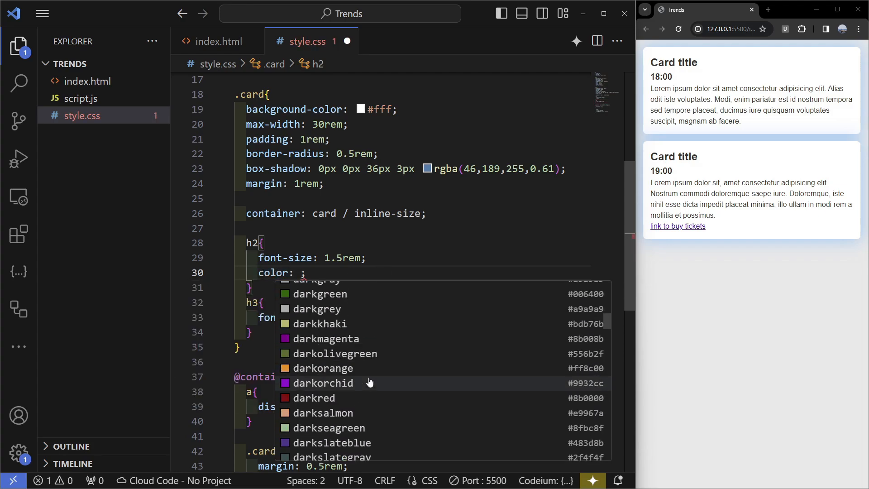
pyautogui.click(324, 383)
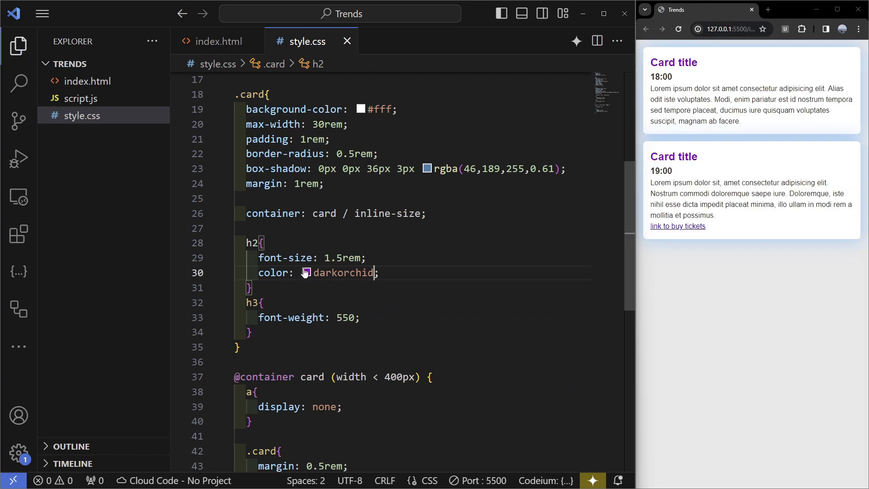
pyautogui.doubleClick(340, 272)
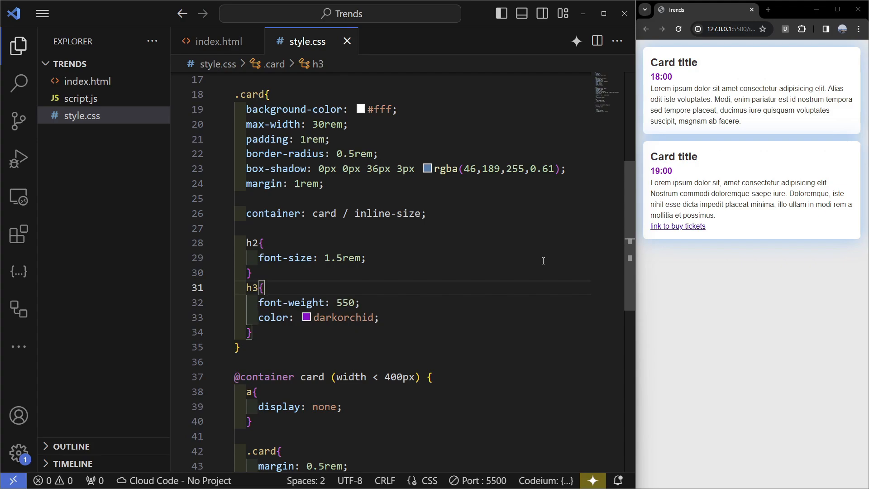
# Give the nested h2 margin-bottom 0.5rem and a #333 background-color
pyautogui.write('margin-bottom: 0.5rem;')
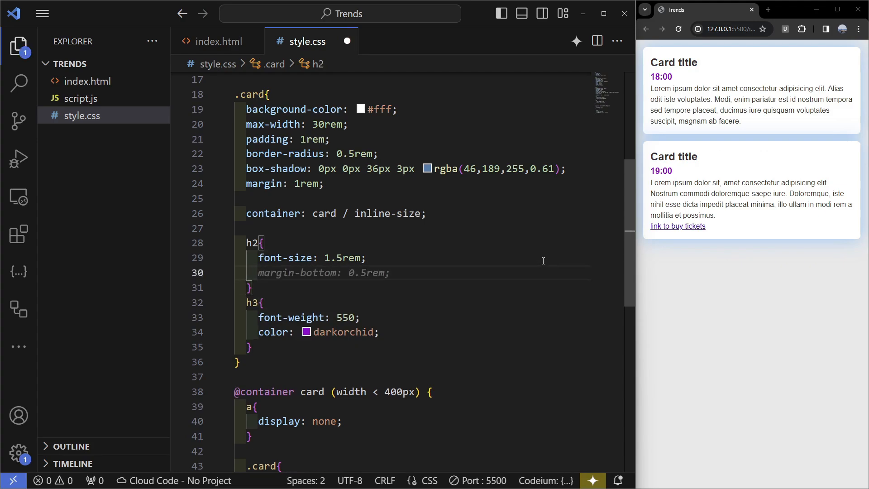
pyautogui.write('background-color: ;')
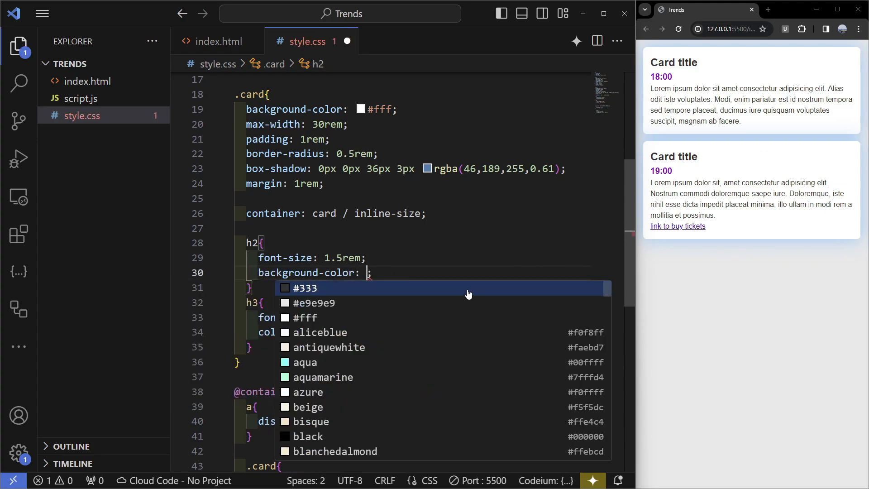
pyautogui.click(305, 288)
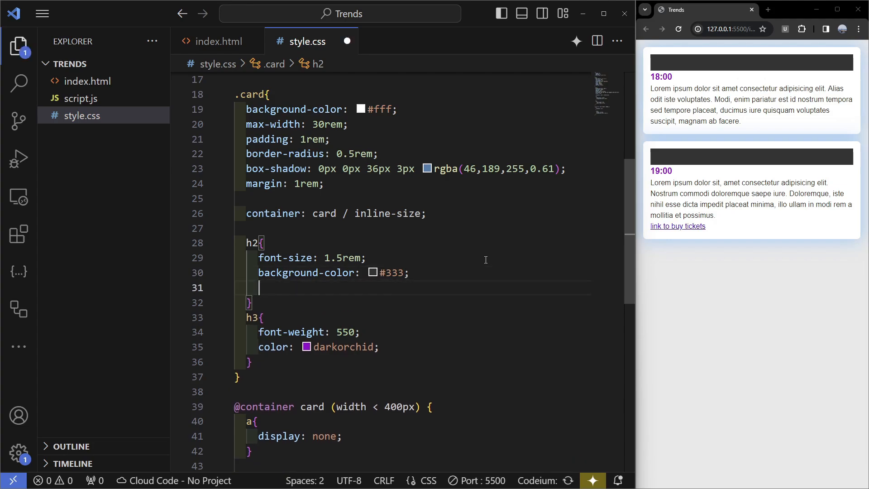
pyautogui.write('color:')
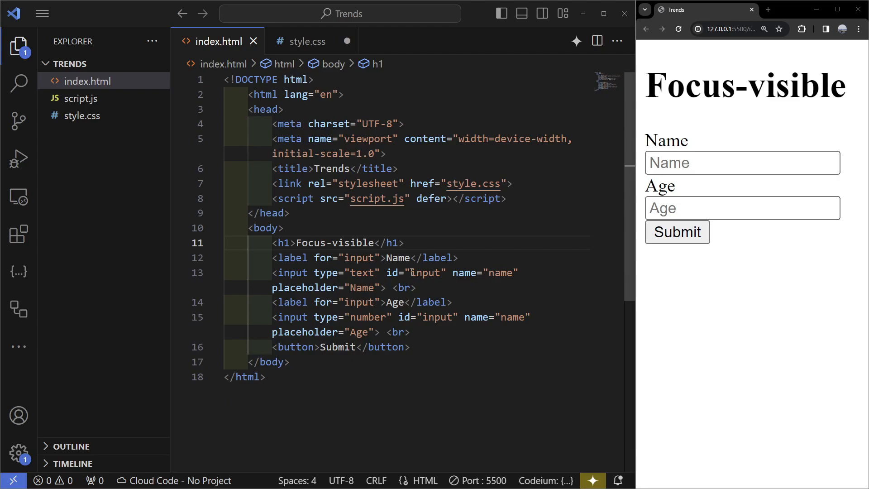
# Check the default focus ring on the Name and Age preview fields, then go to style.css
pyautogui.click(742, 163)
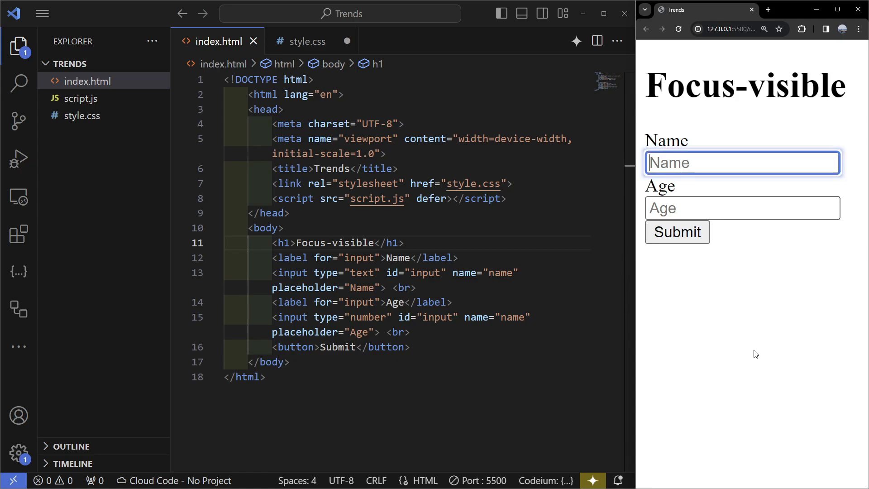
pyautogui.moveTo(758, 160)
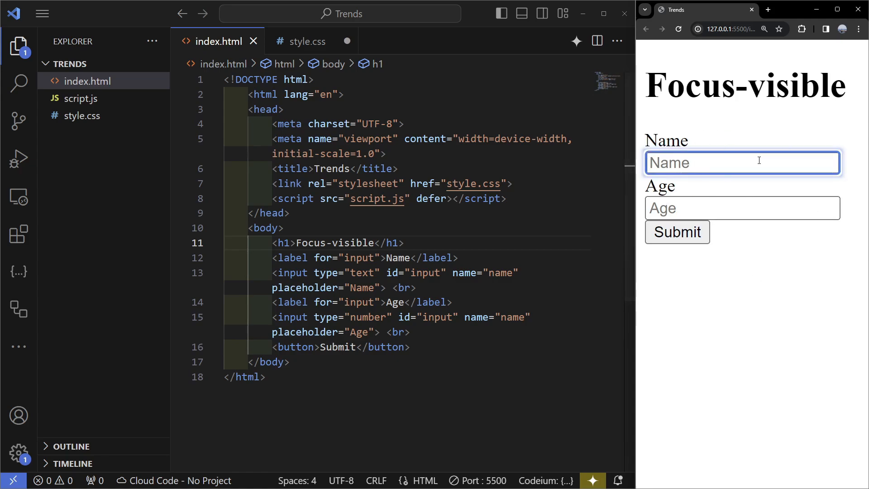
pyautogui.click(741, 208)
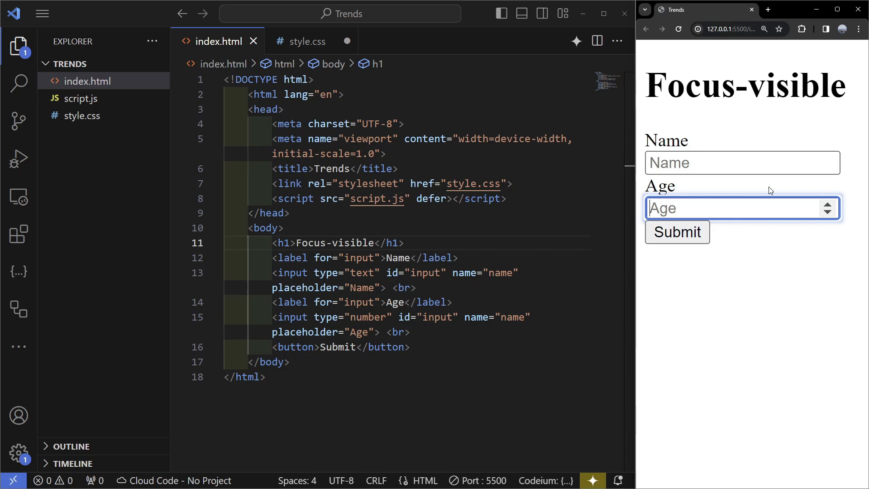
pyautogui.click(306, 41)
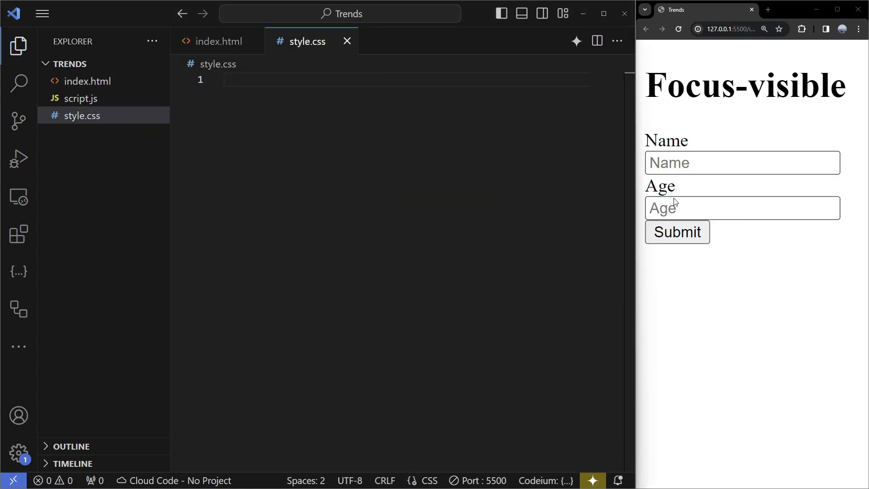
# Write the input/button :focus-visible rule with a 2px solid red outline and 2px offset
pyautogui.click(742, 207)
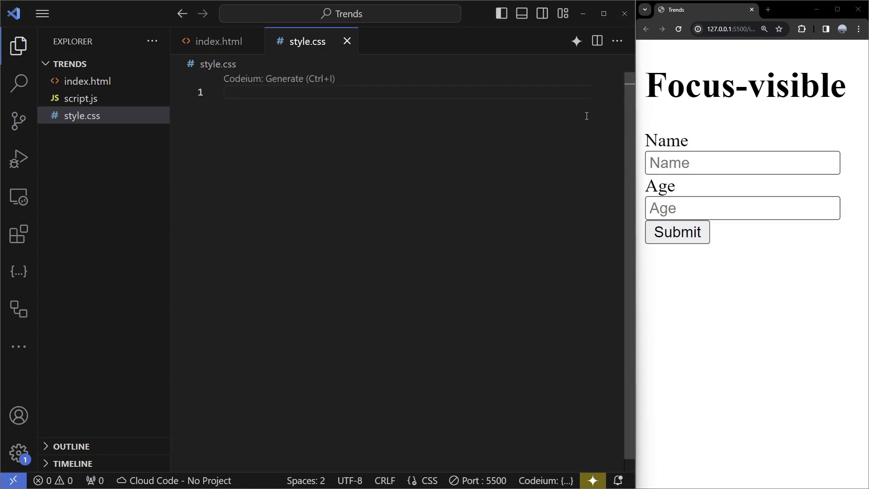
pyautogui.write('input:focus-visible,')
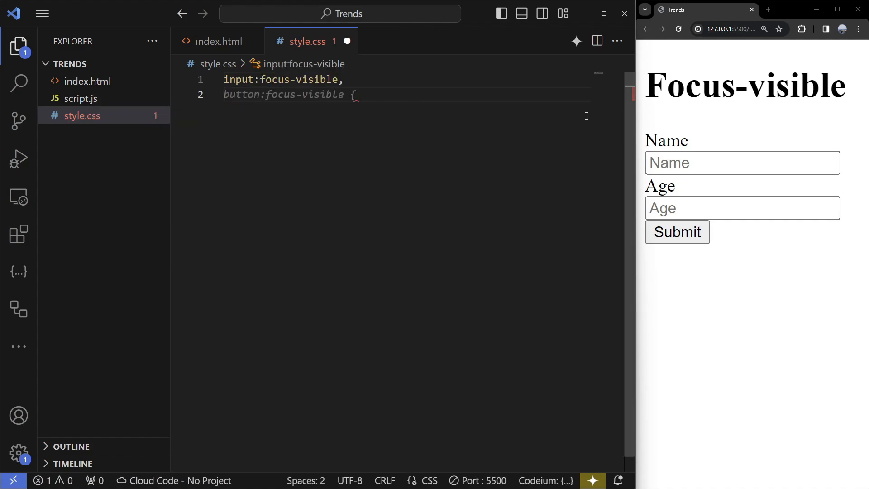
pyautogui.write('outline: 2px solid black;')
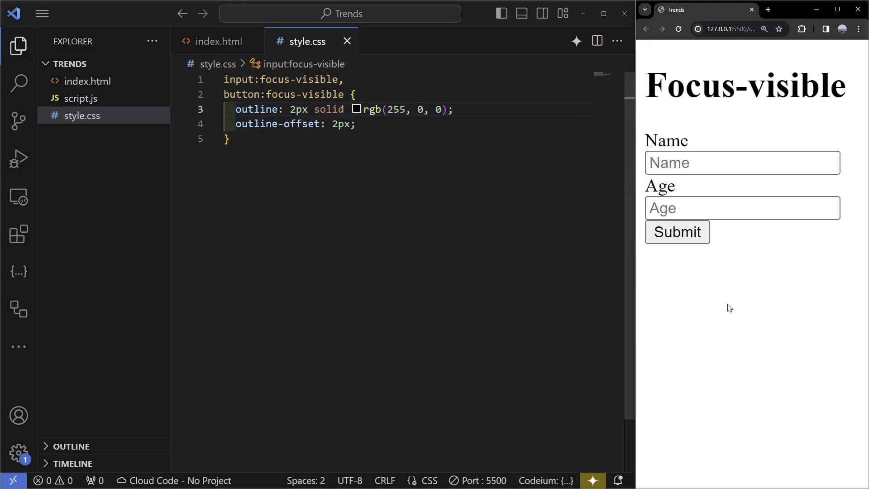
pyautogui.click(742, 208)
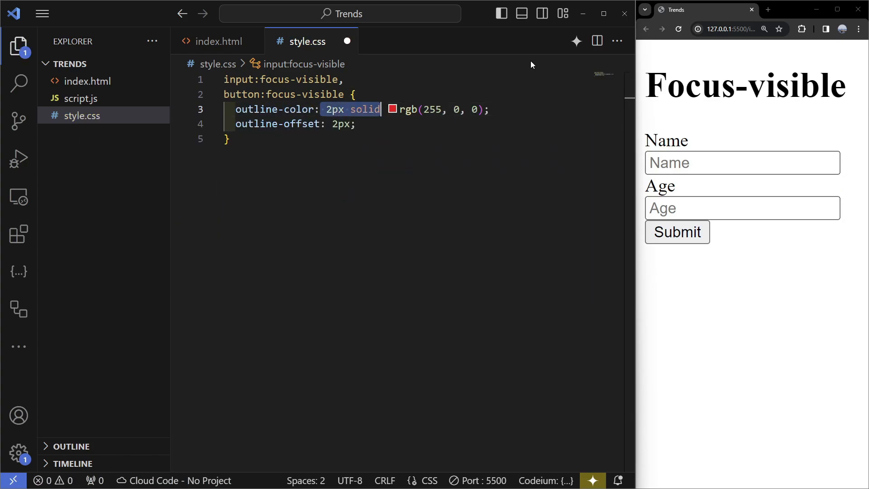
# Restyle the focus-visible outline as 1px dotted rgb(17,255,4) with a 1px outline-offset
pyautogui.press('Delete')
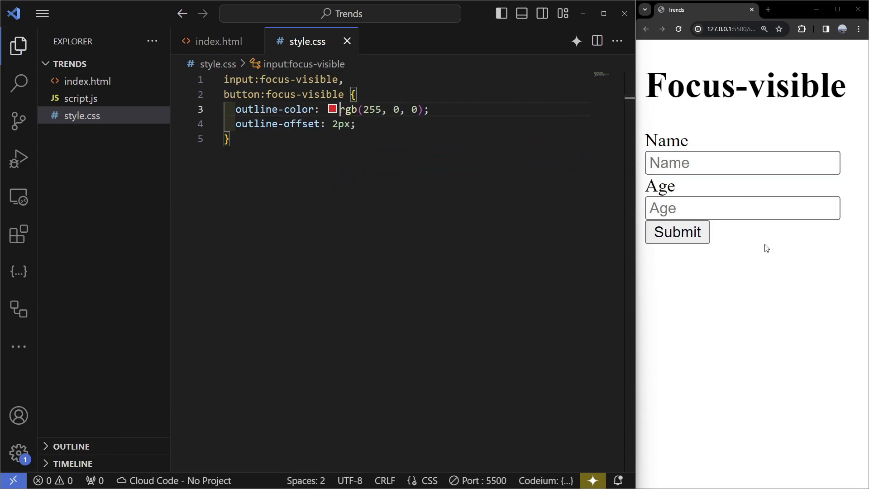
pyautogui.click(677, 232)
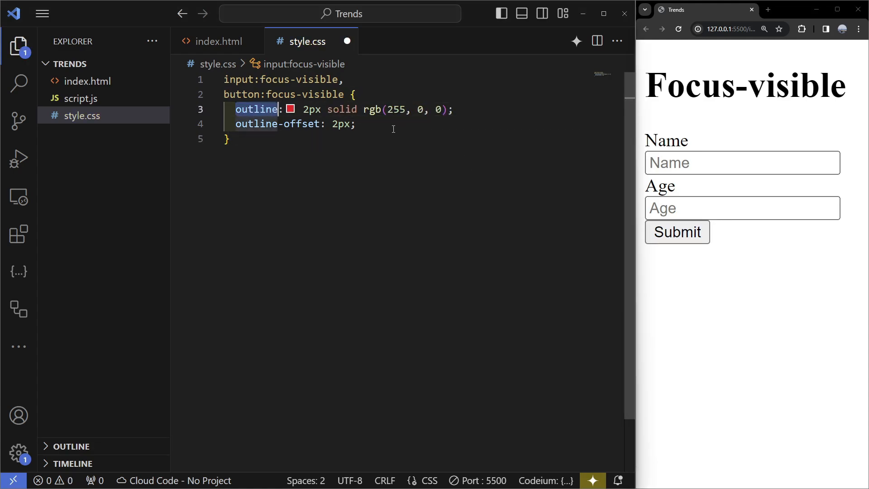
pyautogui.write('black')
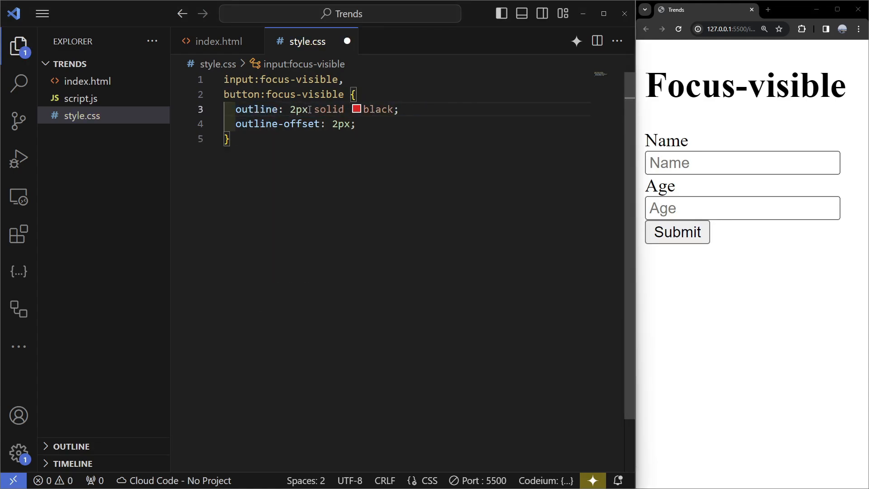
pyautogui.doubleClick(328, 110)
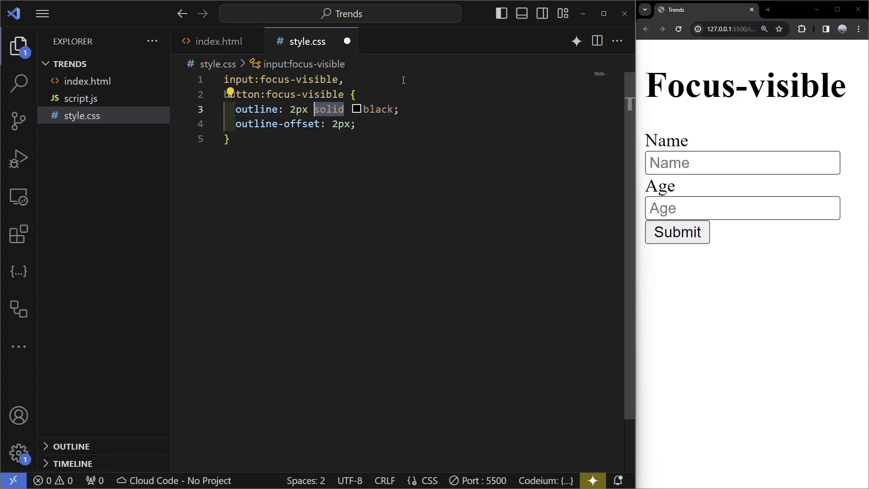
pyautogui.write('dotted')
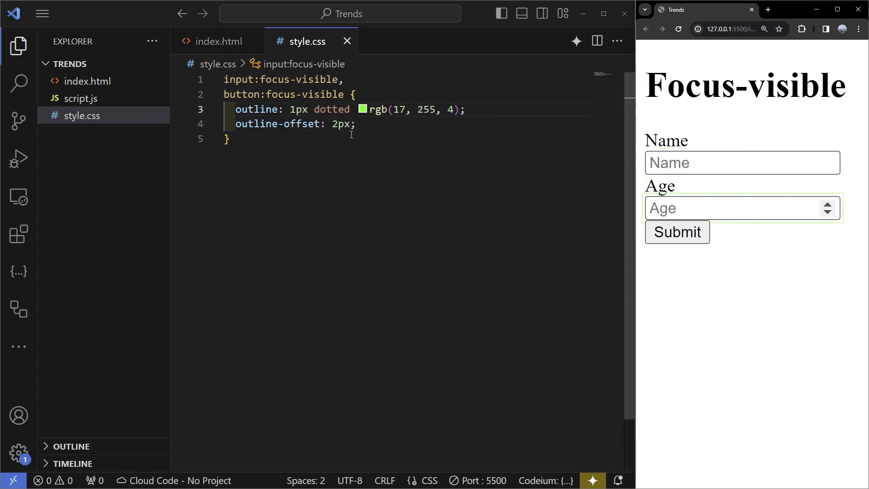
pyautogui.write('5')
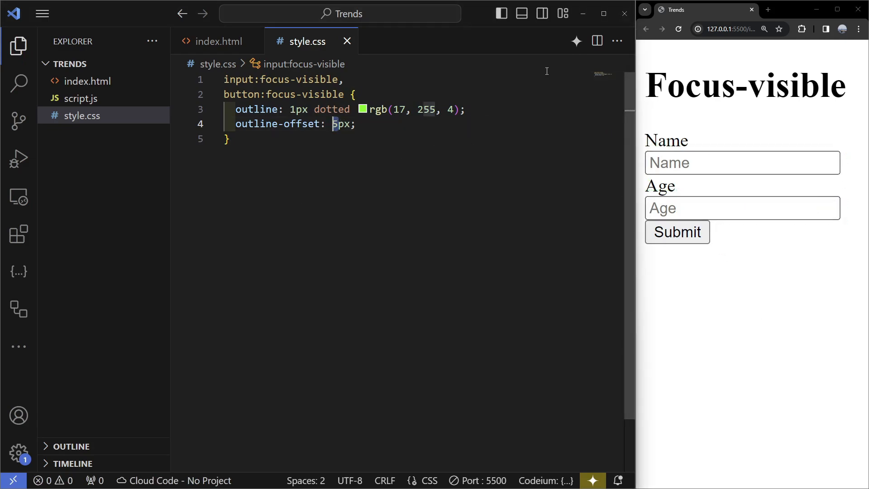
pyautogui.write('1')
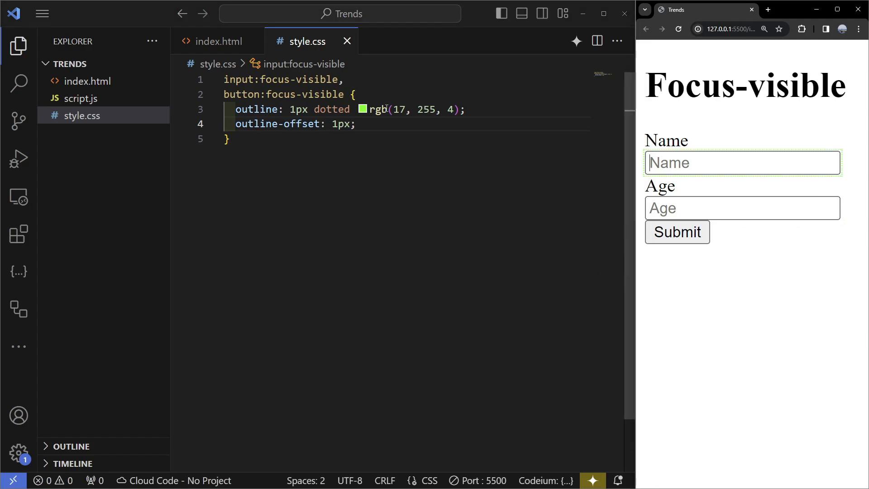